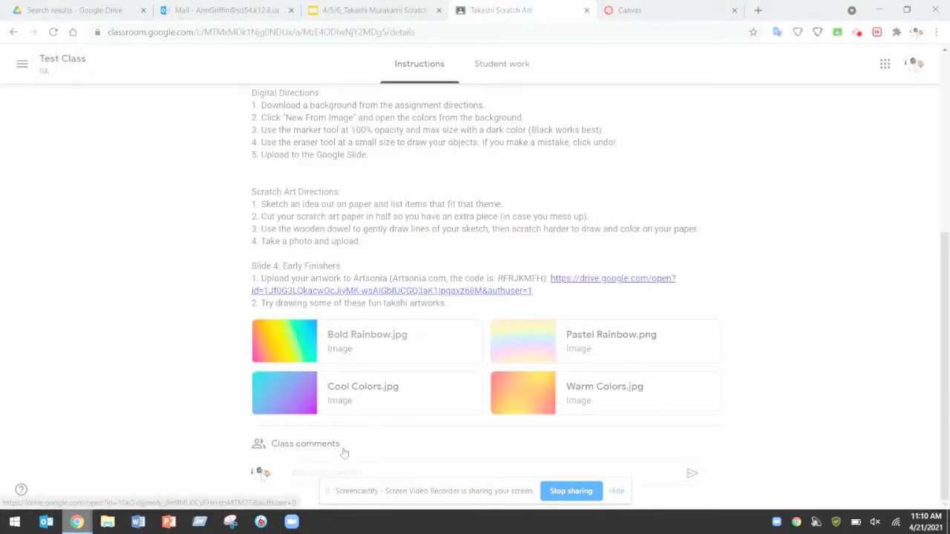
Step: Save the Bold Rainbow.jpg attachment image from the assignment to the computer
click(284, 340)
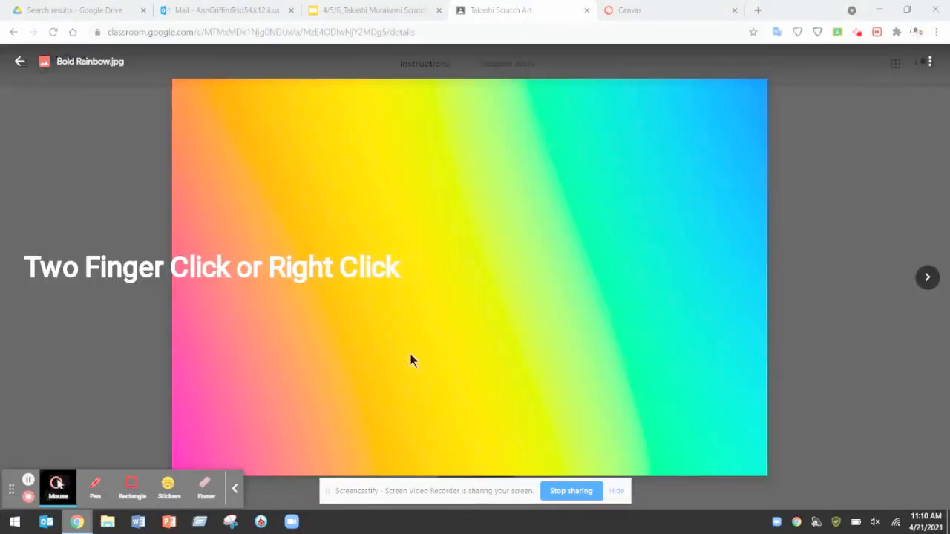
right_click(413, 361)
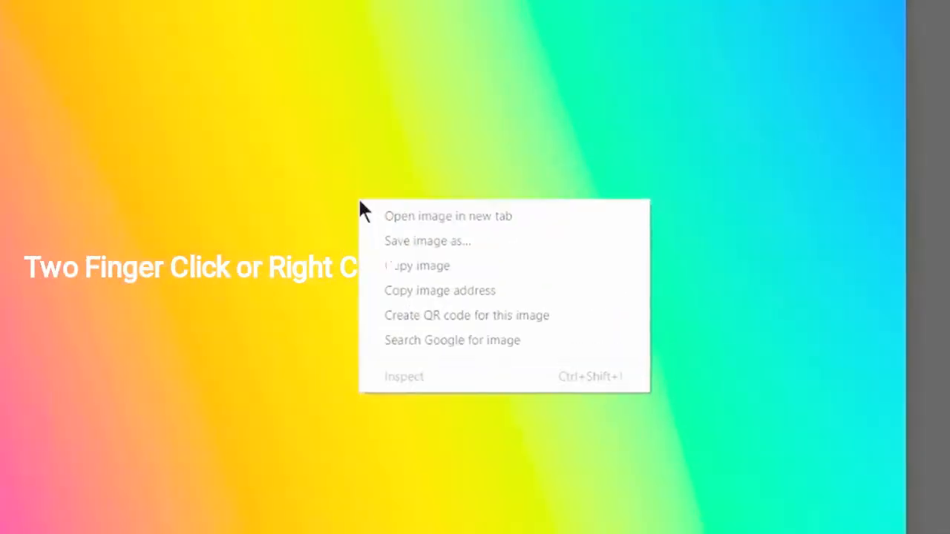
click(428, 241)
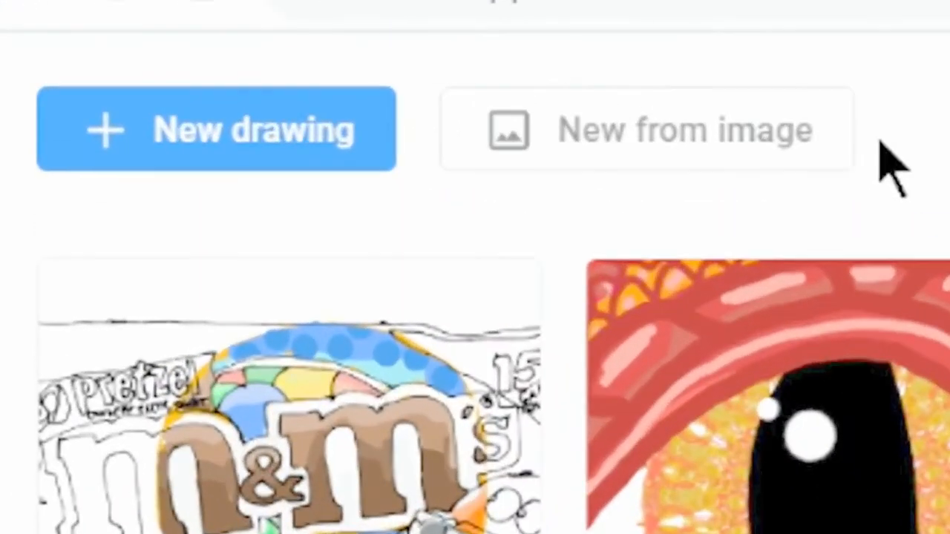
mouse_move(712, 148)
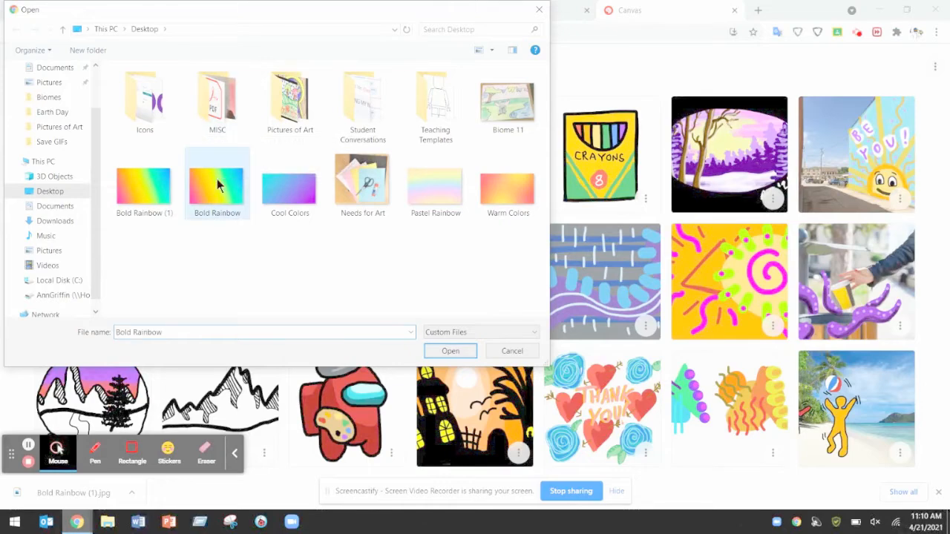
Step: Create a new drawing from the saved Bold Rainbow image
click(449, 351)
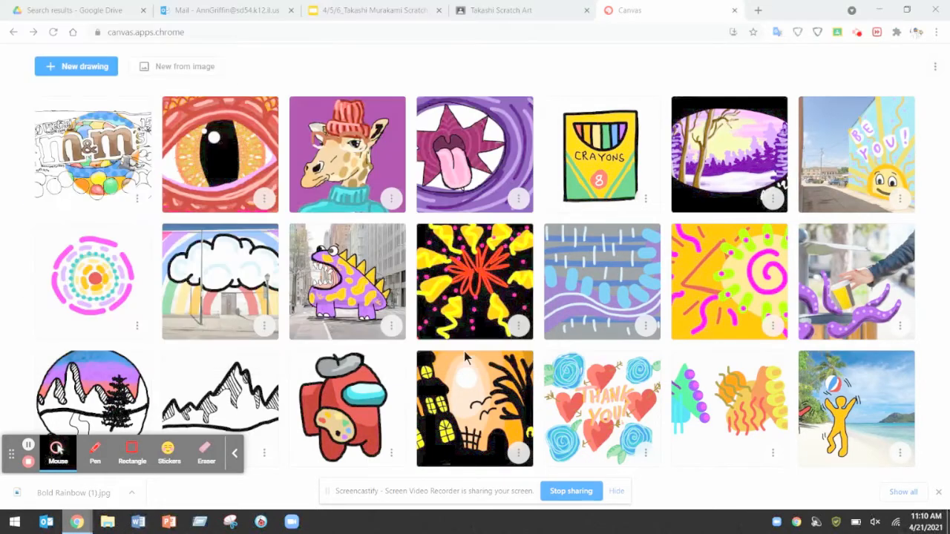
click(475, 282)
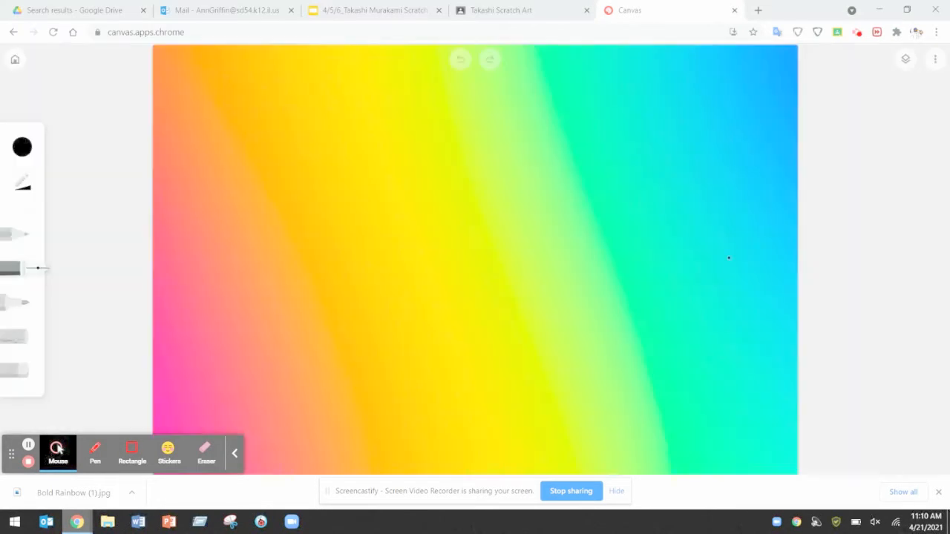
Step: Choose the marker tool with black as the drawing colour
click(906, 59)
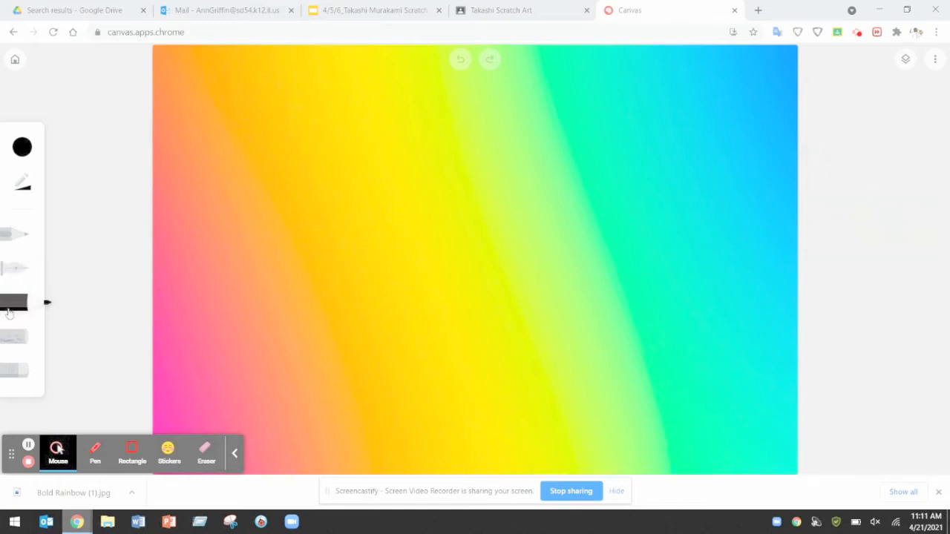
mouse_move(40, 143)
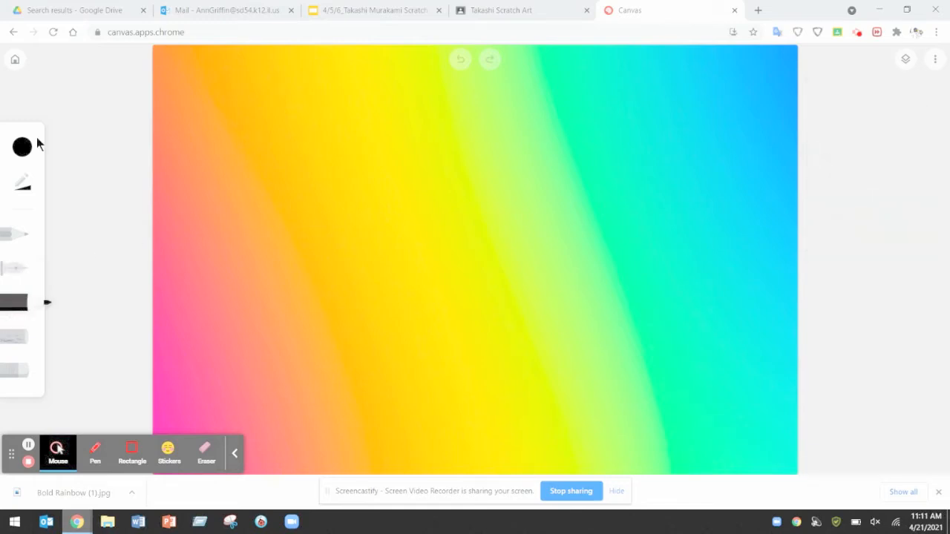
click(22, 147)
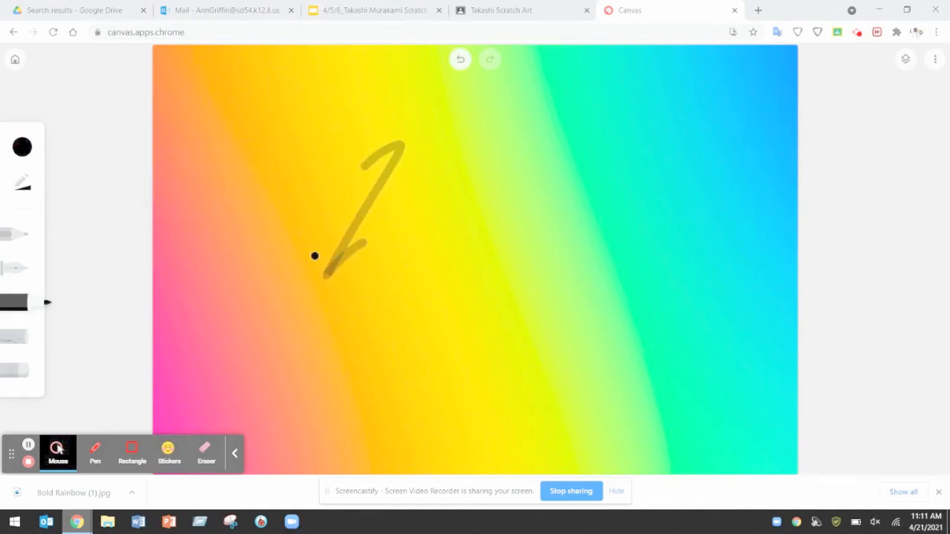
Step: Set the marker to 100% opacity and size about 71 for covering the canvas in black
click(21, 181)
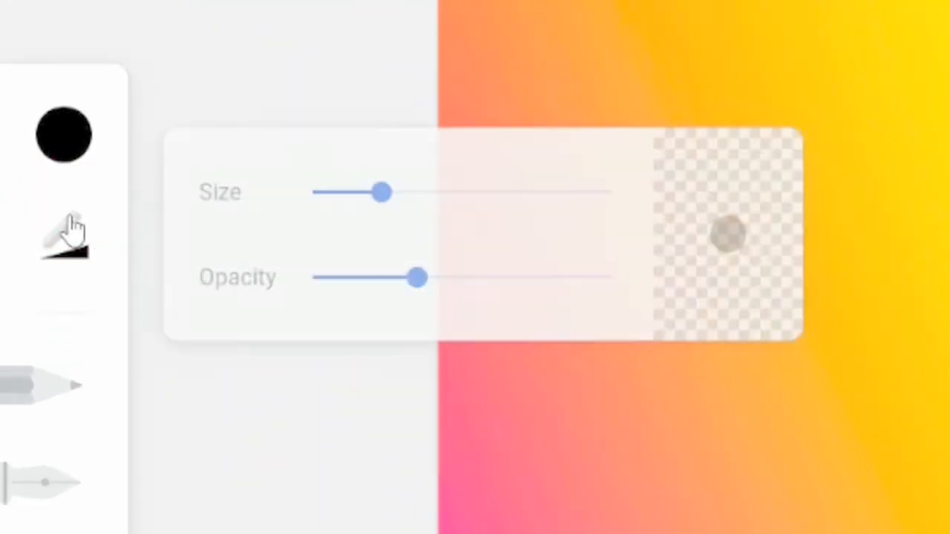
drag(419, 276, 597, 276)
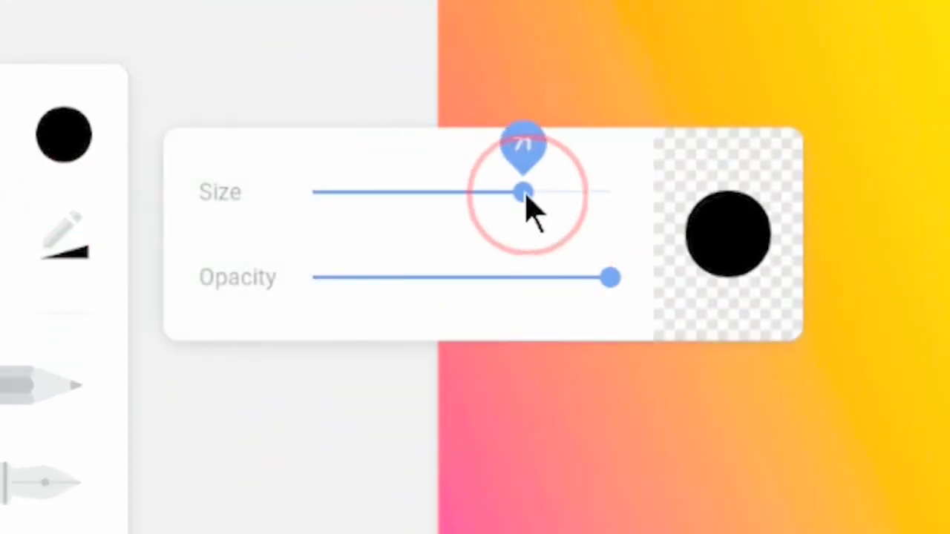
drag(520, 193, 611, 193)
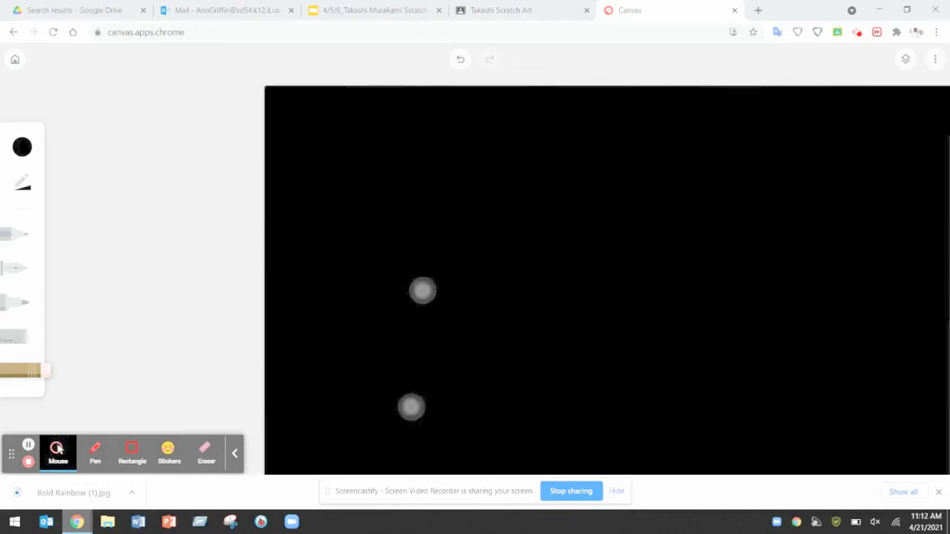
Step: Erase a paint tube with drop, a pencil and scissors through the black to reveal the rainbow
drag(136, 223, 398, 238)
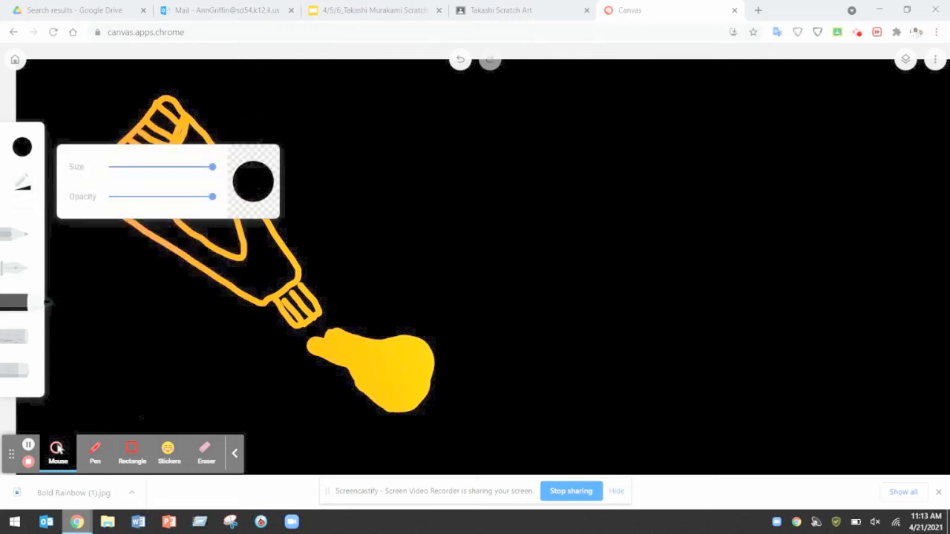
drag(211, 167, 122, 167)
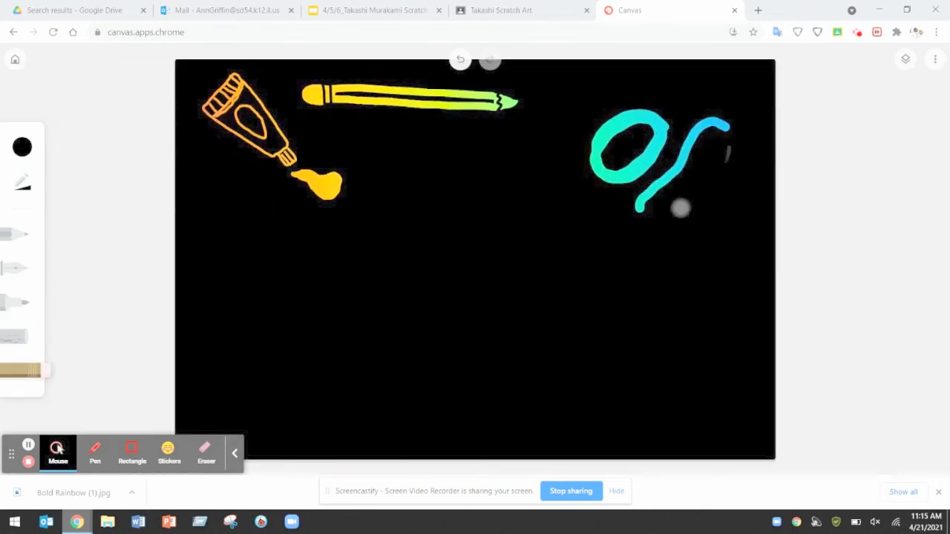
drag(683, 208, 458, 319)
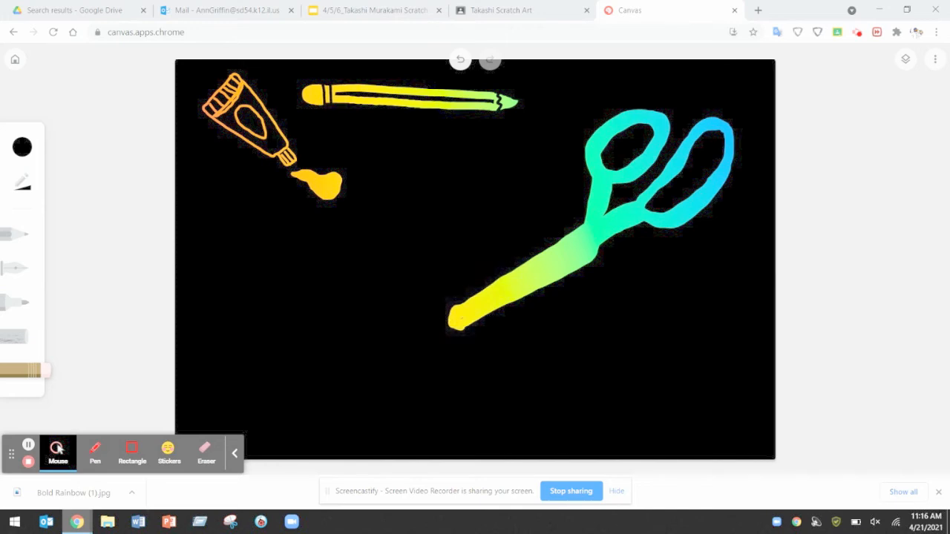